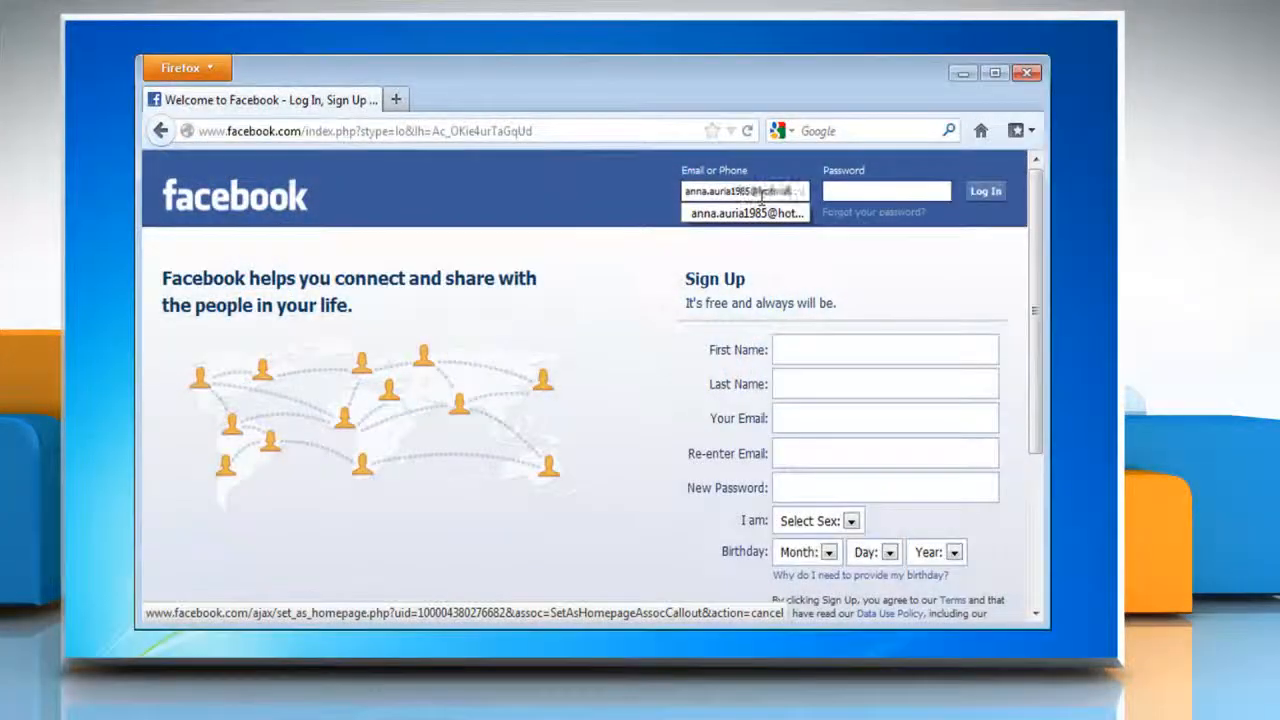
Log in and reach 'Deactivate your account' through Account Settings > Security.
click(984, 192)
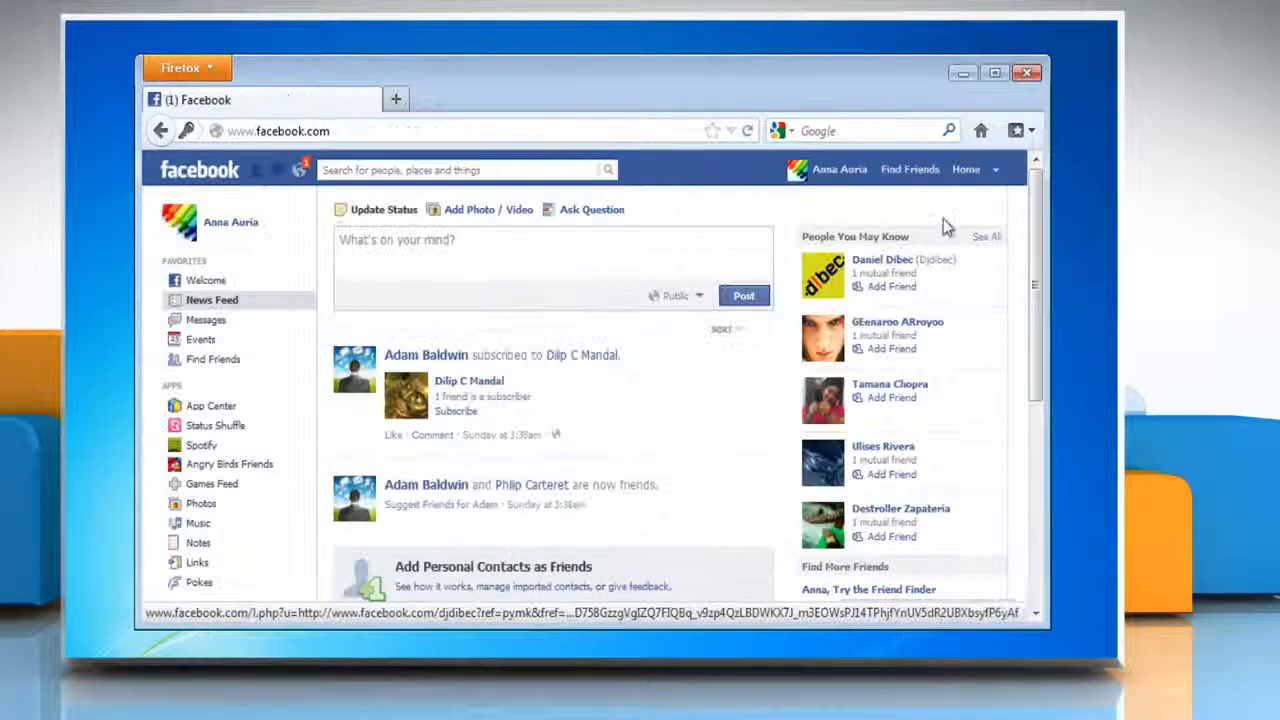
click(996, 168)
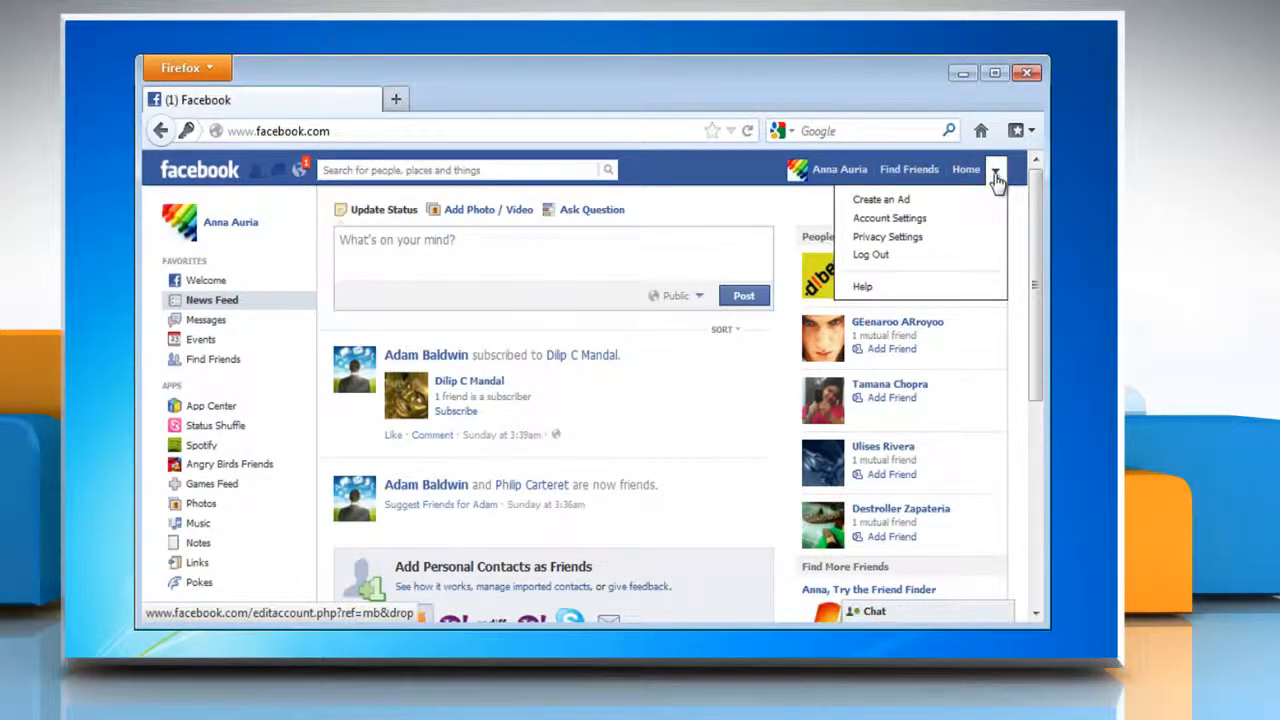
mouse_move(880, 200)
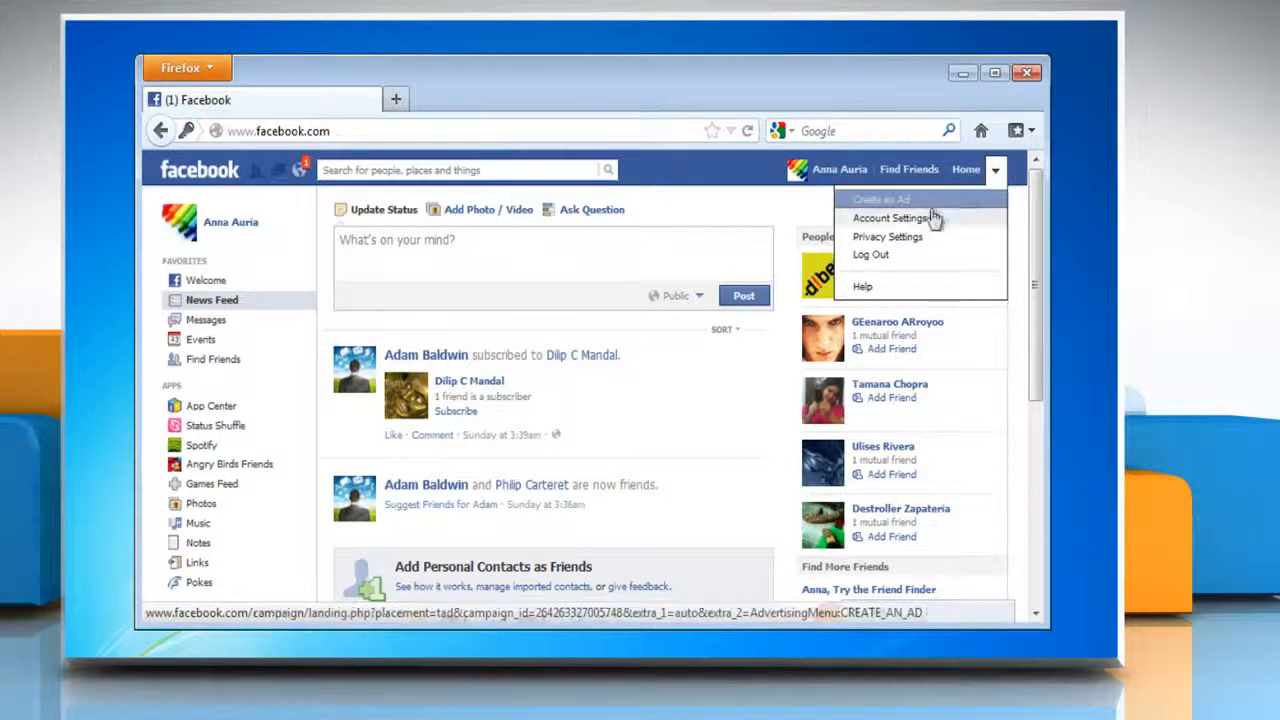
click(888, 218)
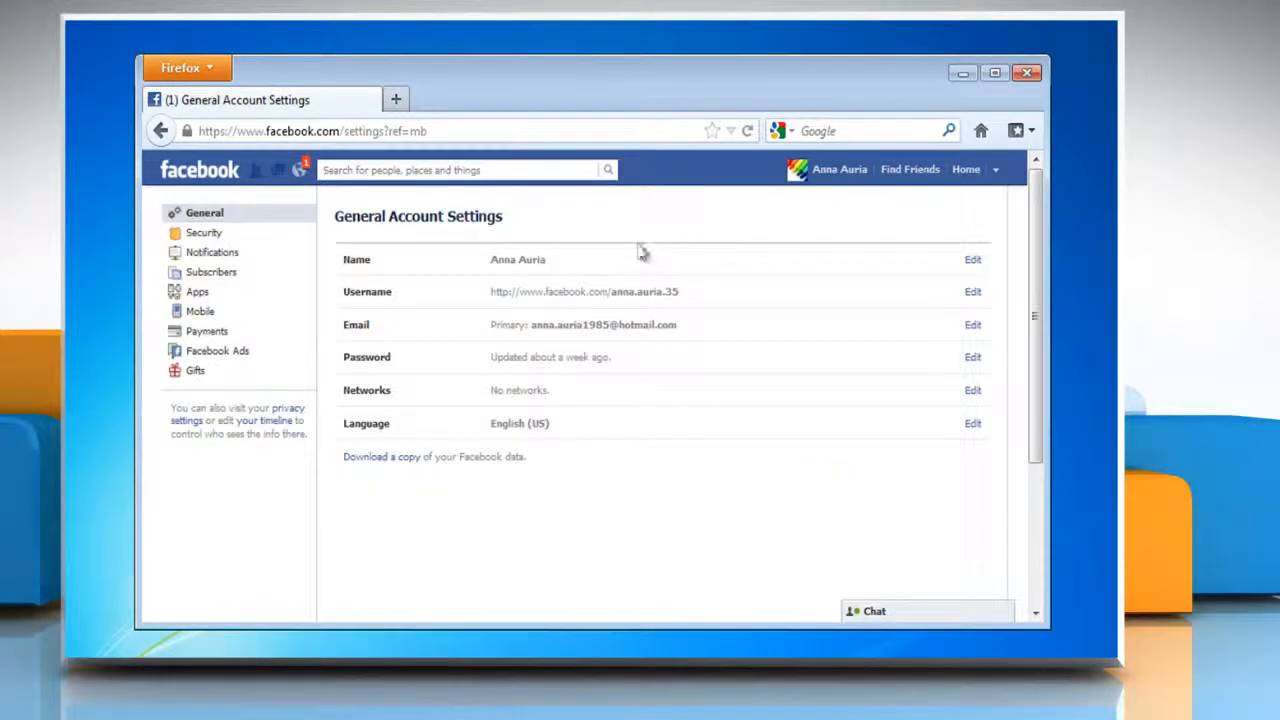
click(204, 232)
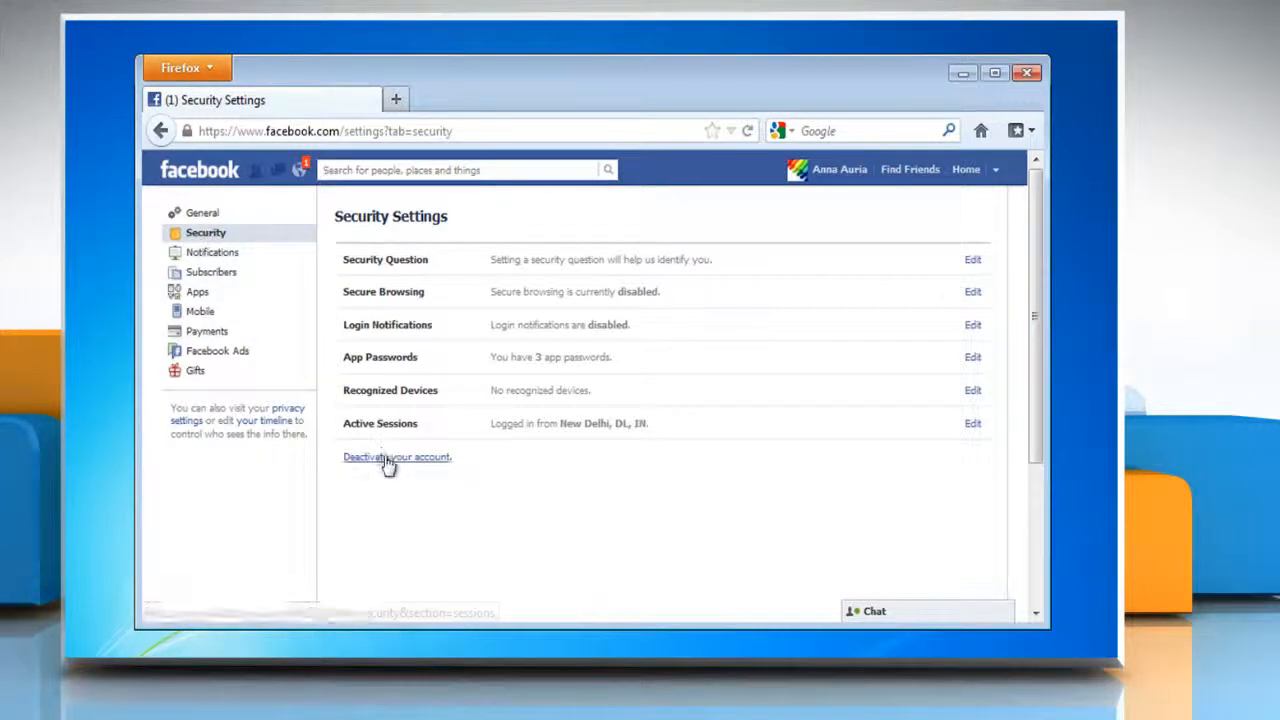
click(396, 456)
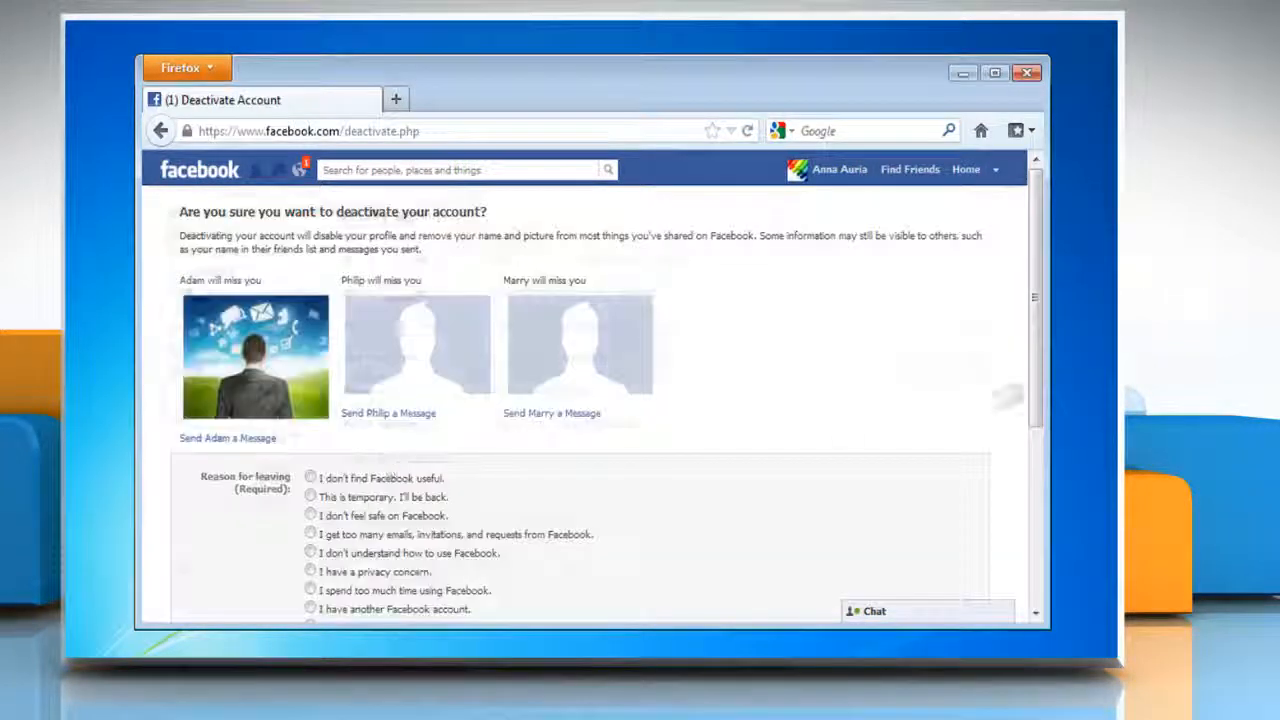
Choose 'This is temporary' as the reason, opt out of future emails, and confirm.
scroll(down, 3)
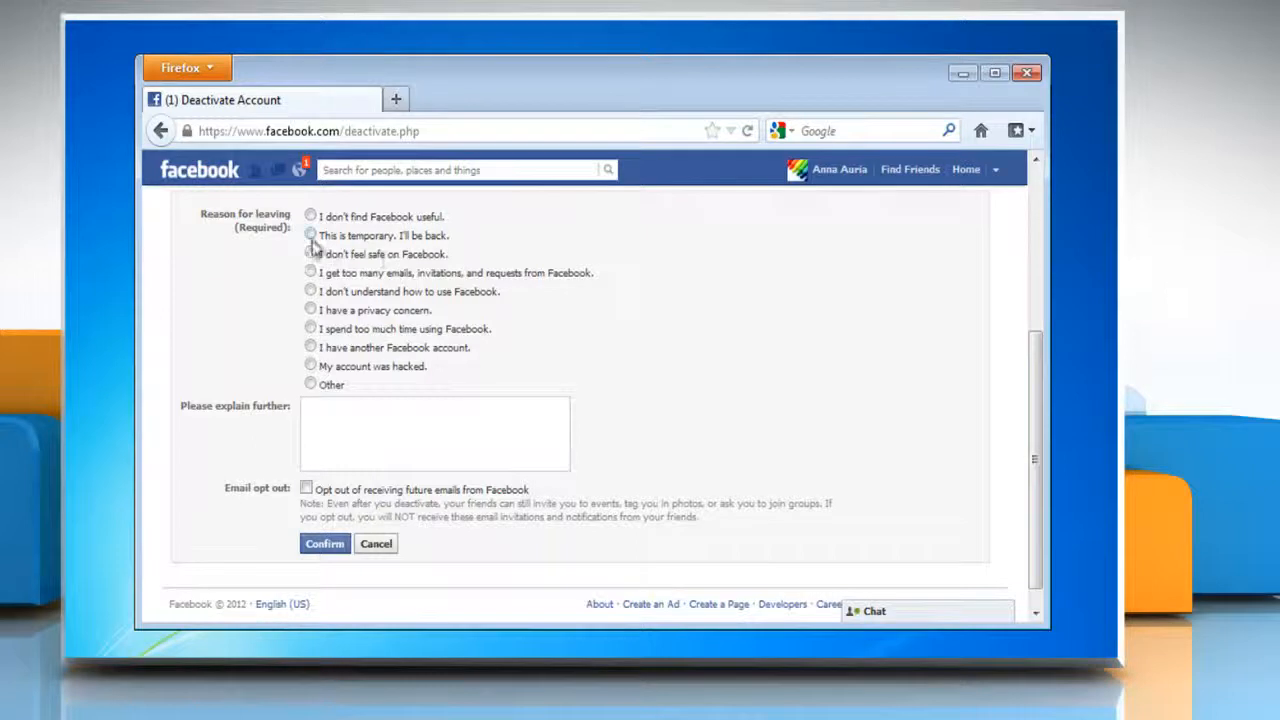
click(310, 236)
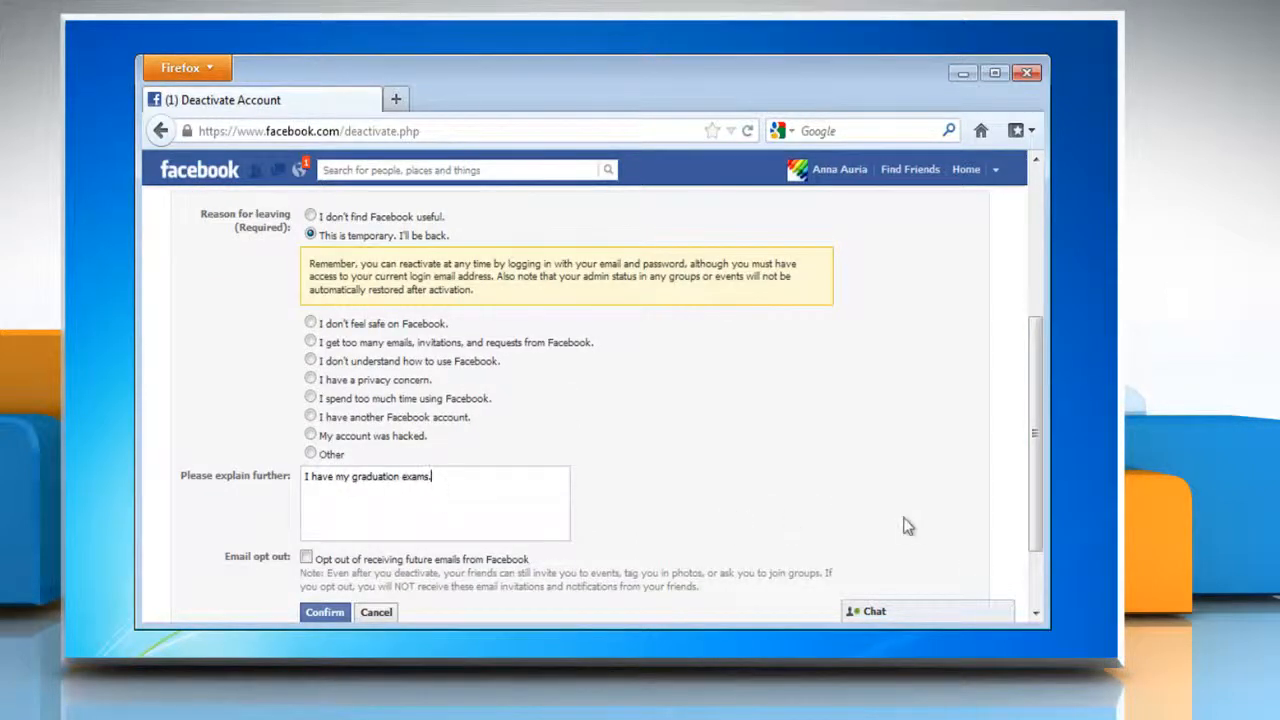
scroll(down, 3)
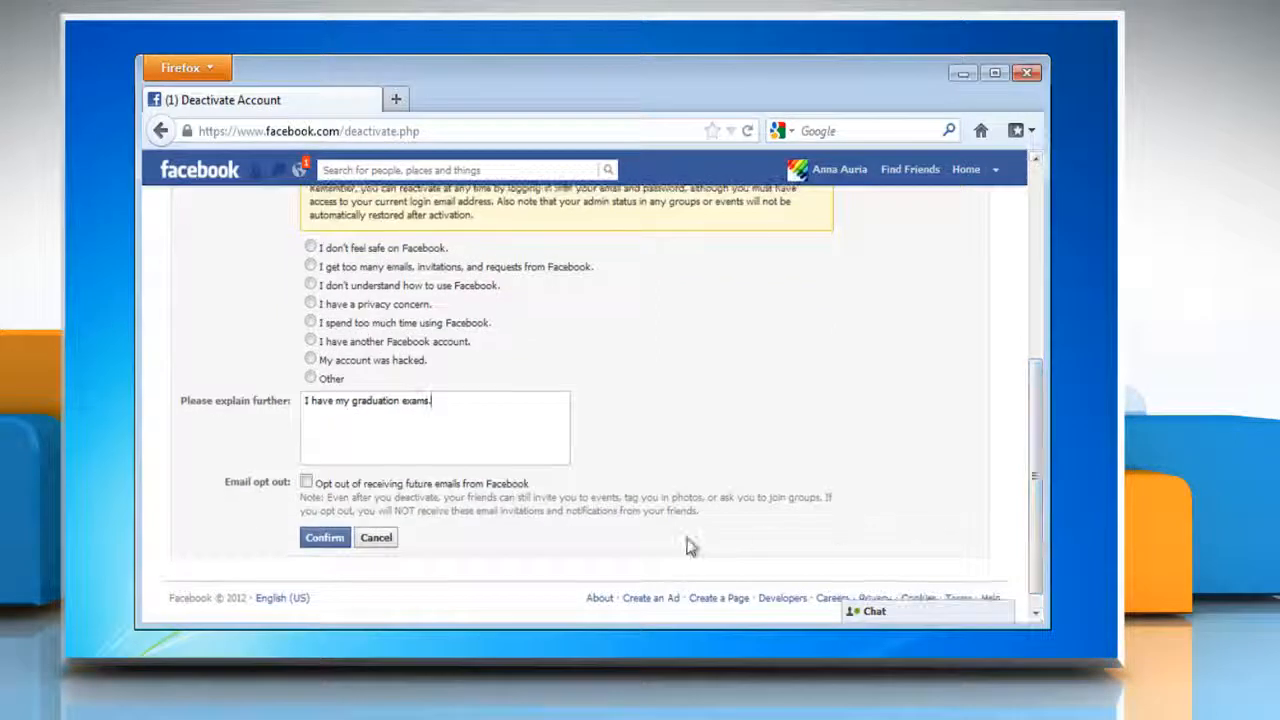
click(306, 482)
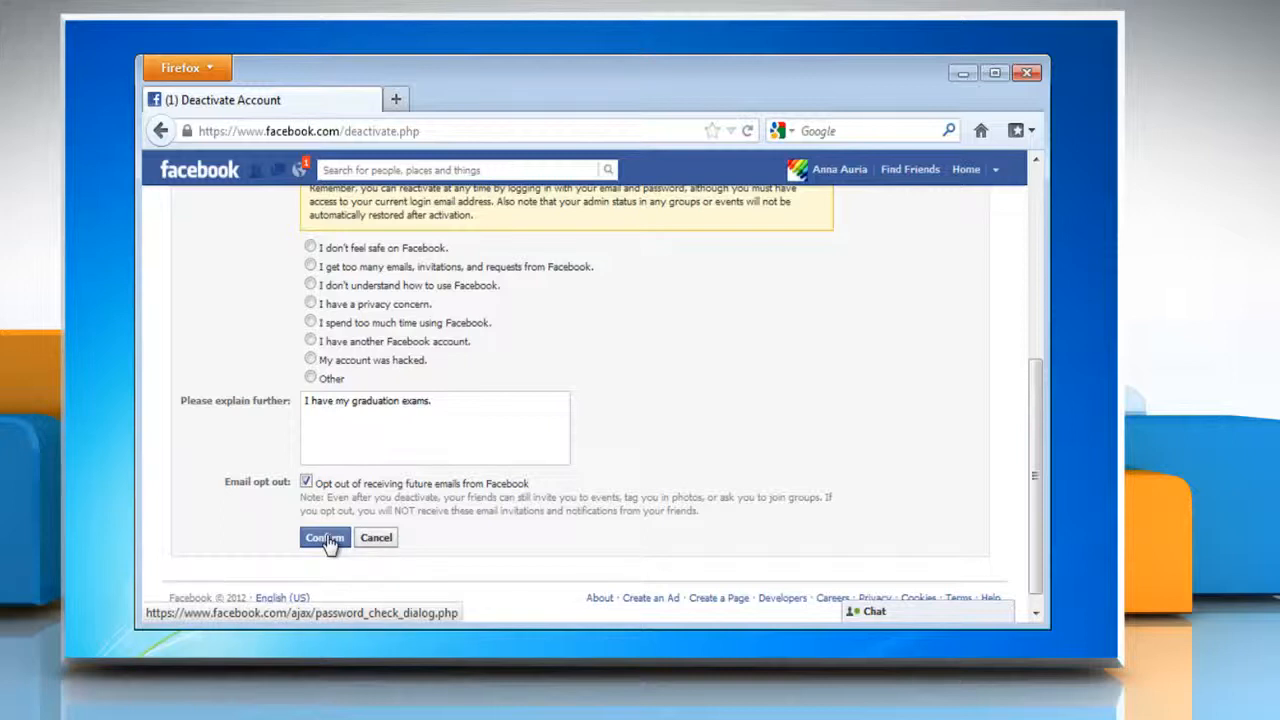
click(324, 536)
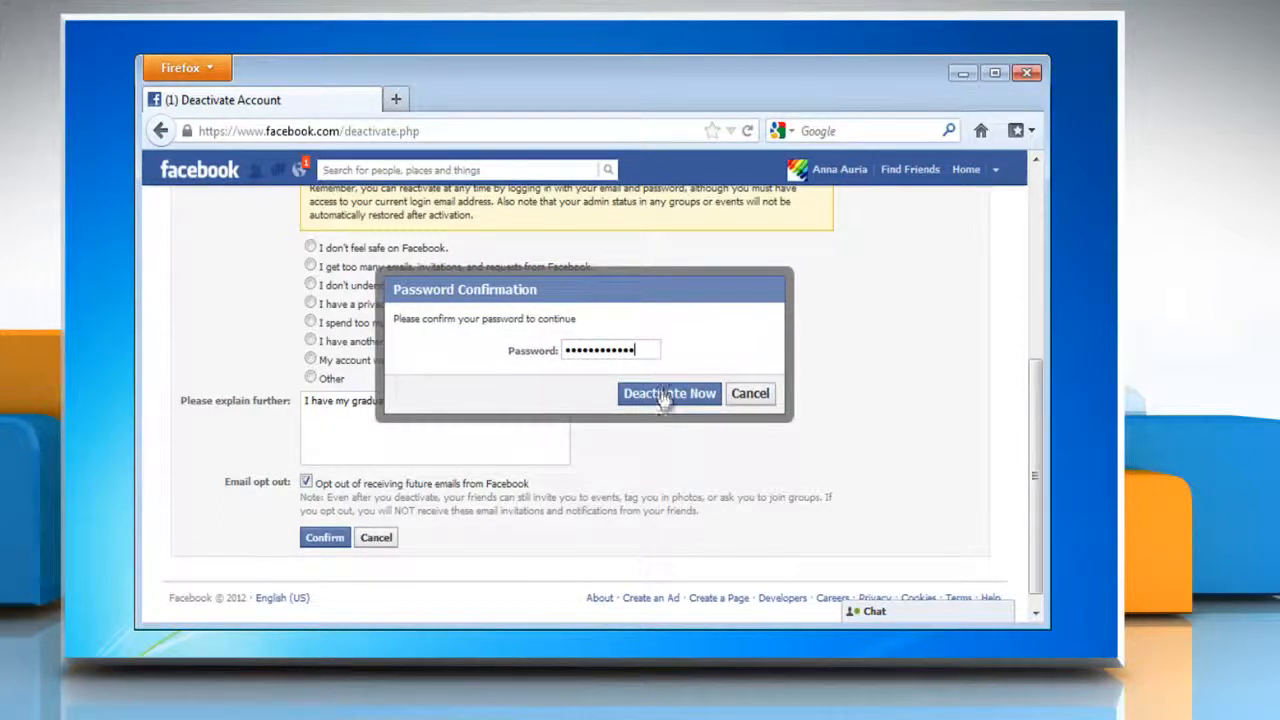
Confirm with the password and submit the security check '56TyFN' to finish deactivating.
click(668, 392)
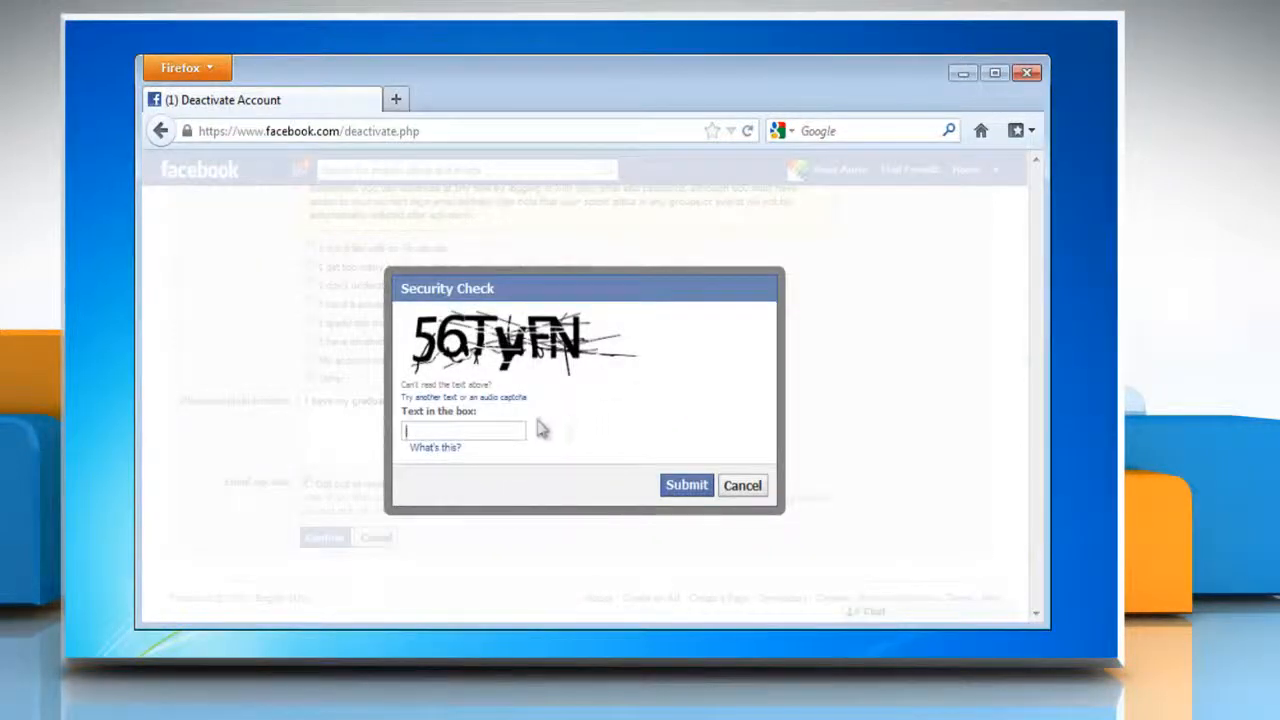
text(56TyFN)
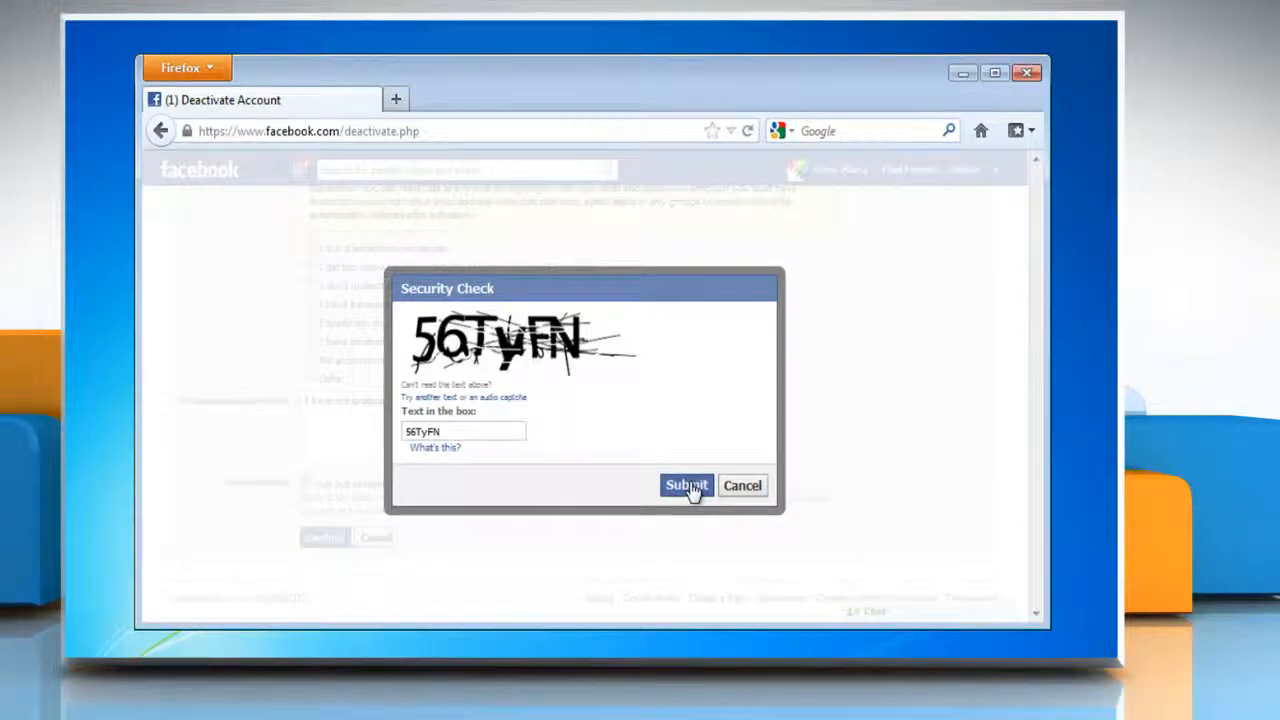
click(686, 486)
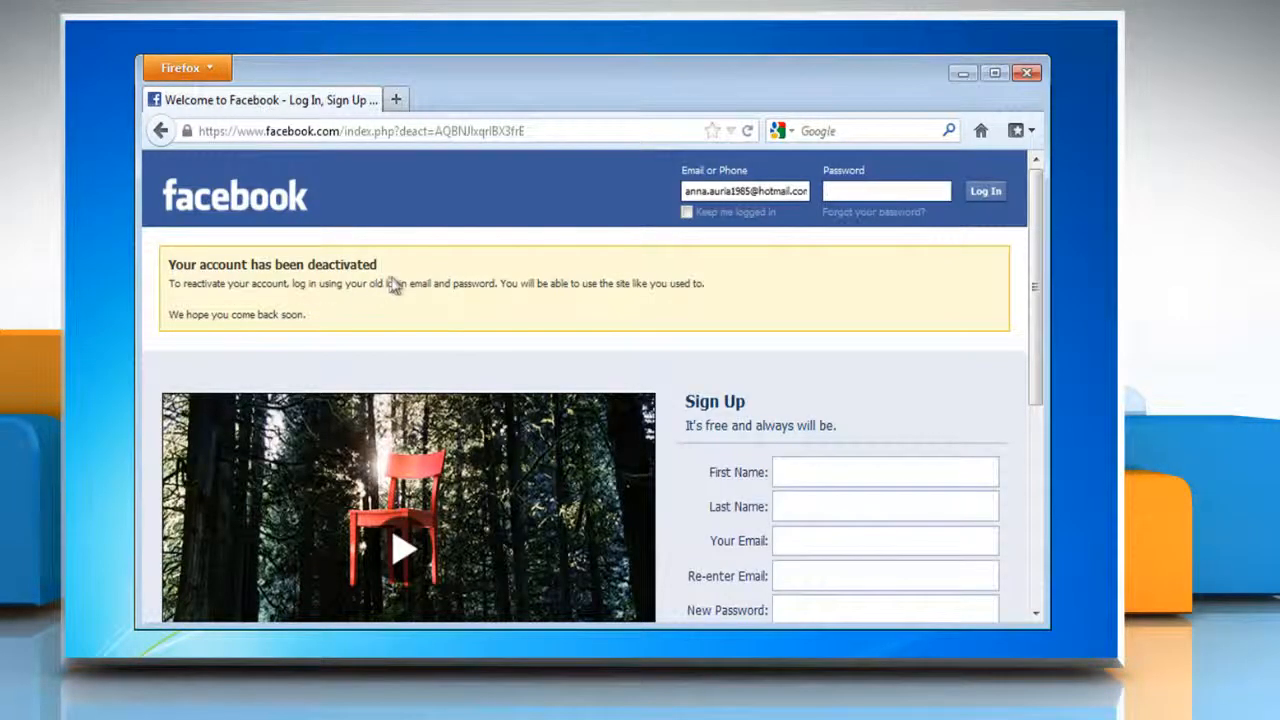